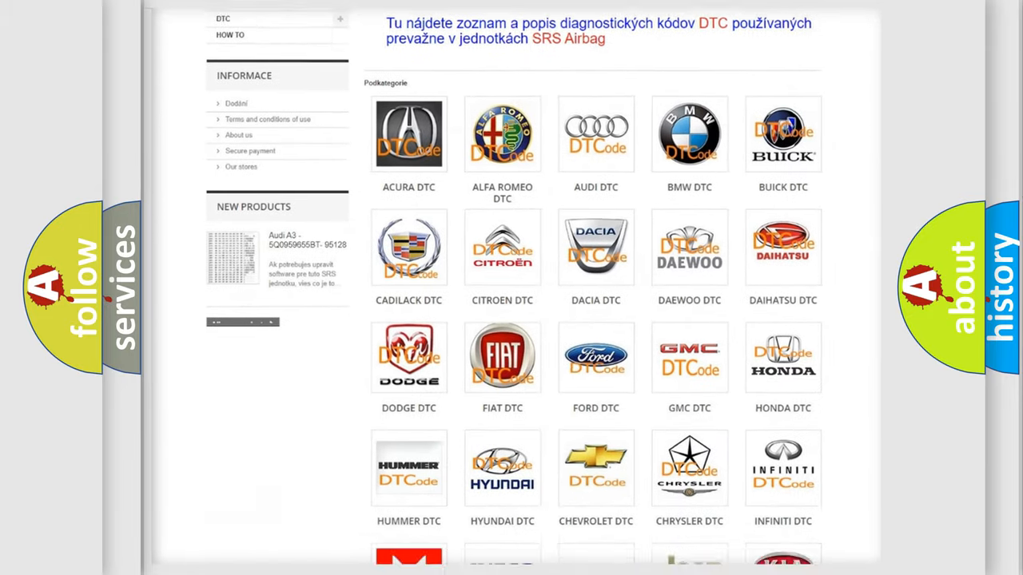
- Scroll the DTC page past the car brand logos down to the trouble code list
scroll(down, 3)
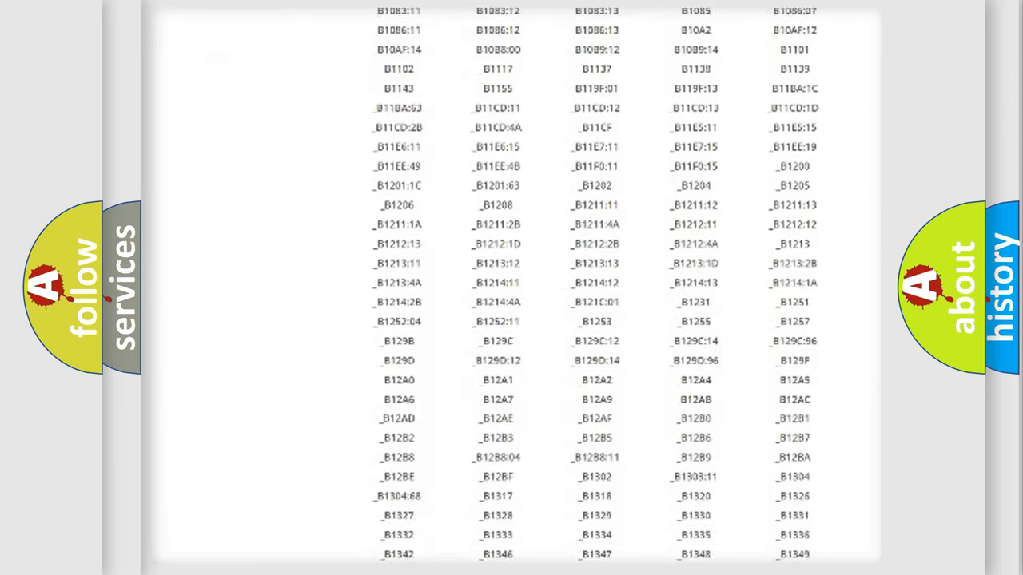
scroll(down, 3)
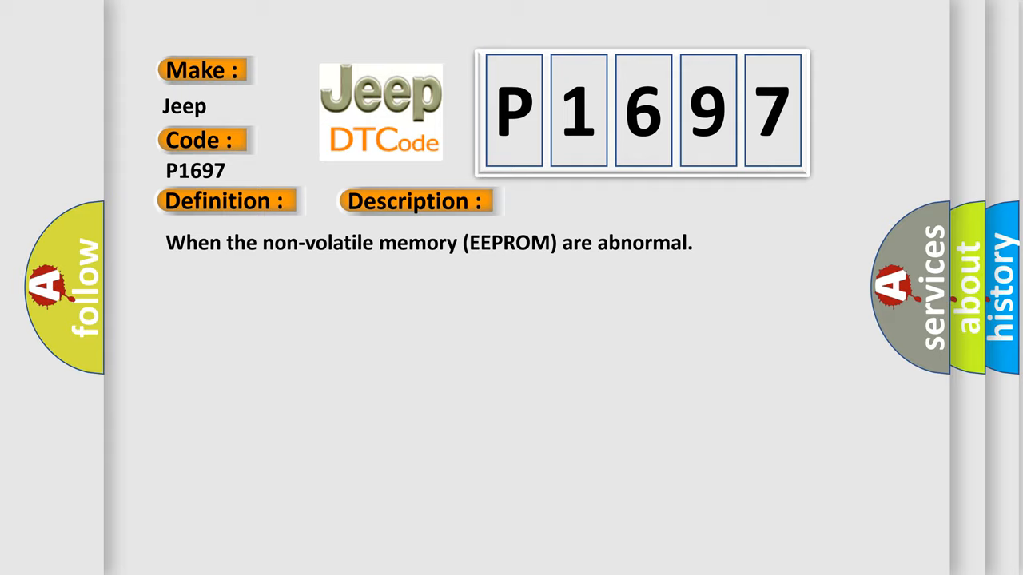
- Advance the P1697 slide to show its cause: SRS-ECU malfunction
click(587, 200)
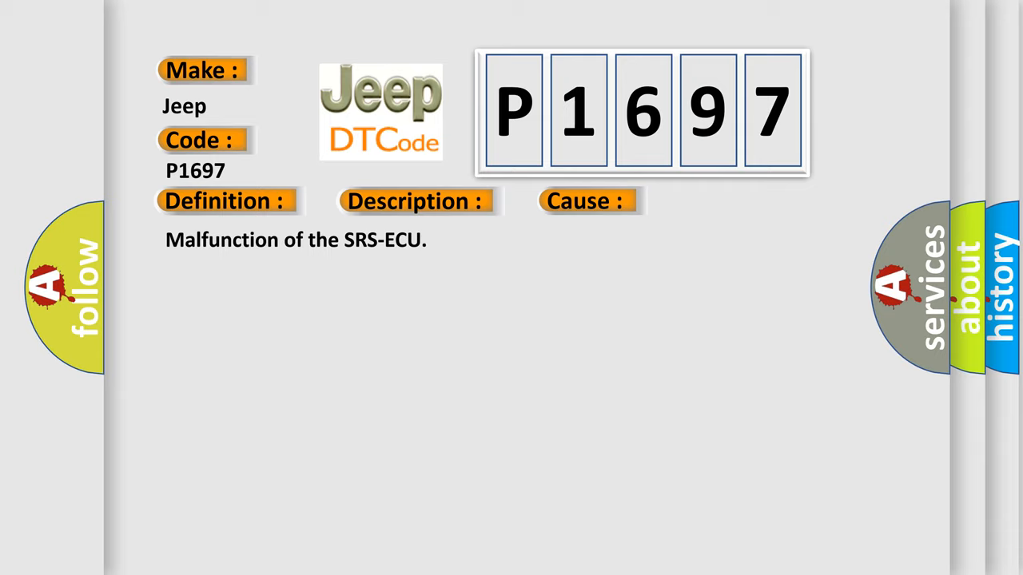